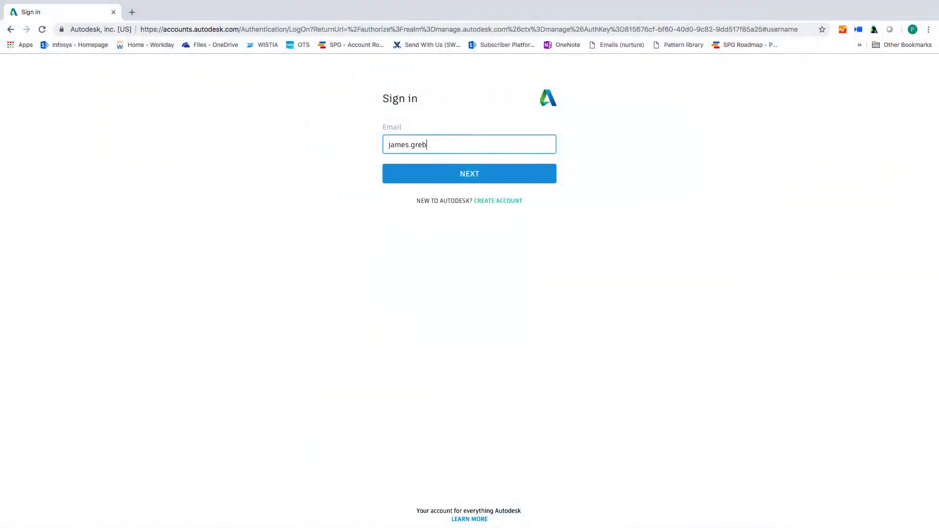
Sign in to Autodesk Account with the email and password to reach the home page.
{"action": "left_click", "coordinate": [469, 173]}
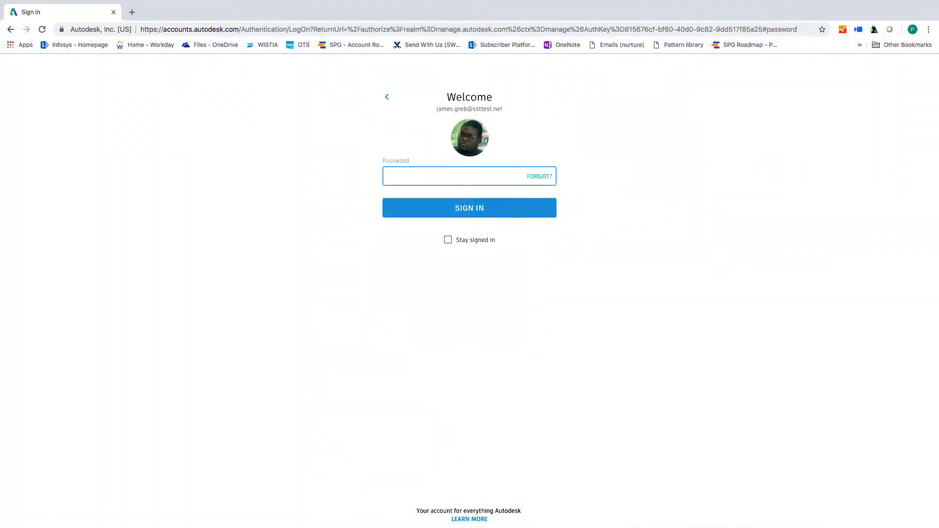
{"action": "left_click", "coordinate": [469, 207]}
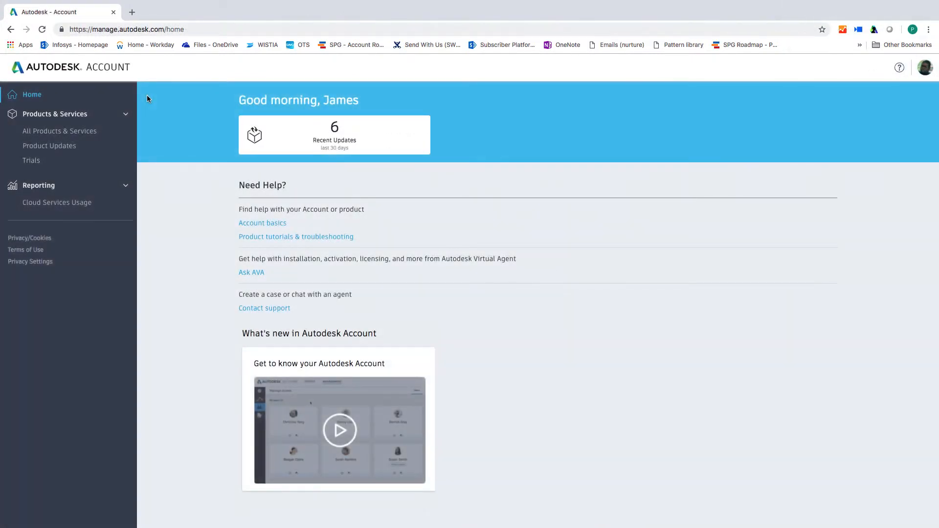
{"action": "mouse_move", "coordinate": [232, 121]}
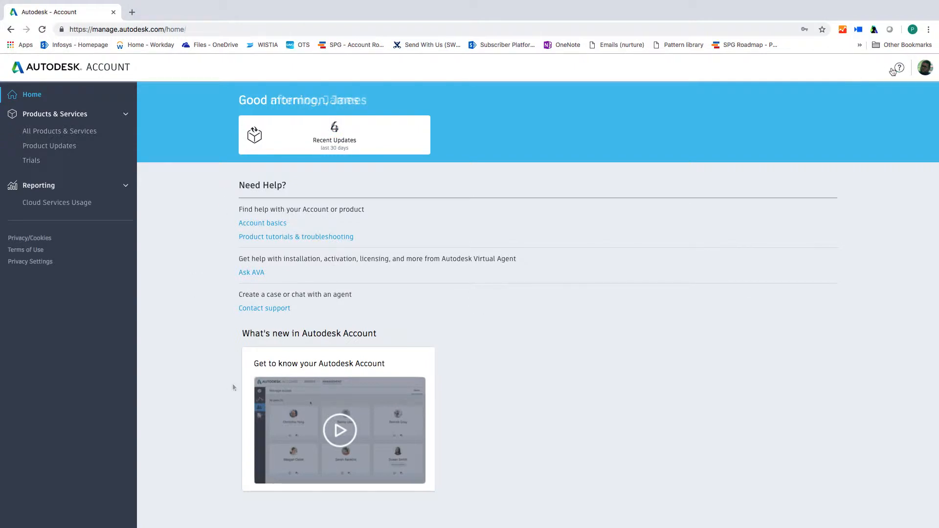
{"action": "left_click", "coordinate": [897, 68]}
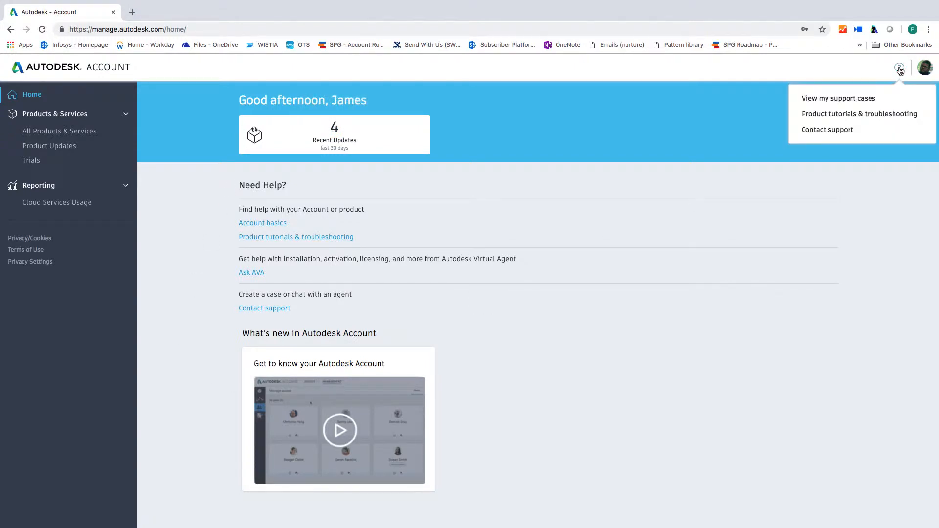
{"action": "mouse_move", "coordinate": [859, 114]}
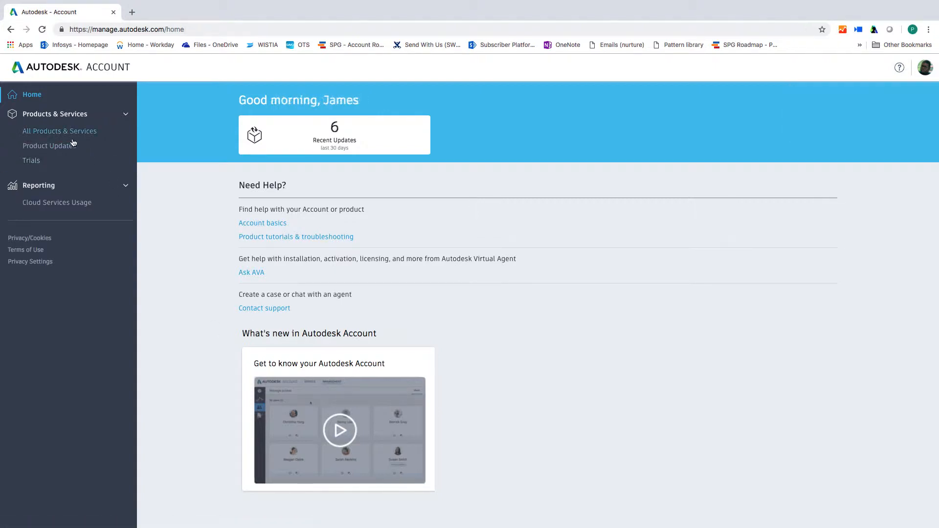
Show All Products & Services, listing seven products including AutoCAD's downloadable versions.
{"action": "left_click", "coordinate": [59, 130]}
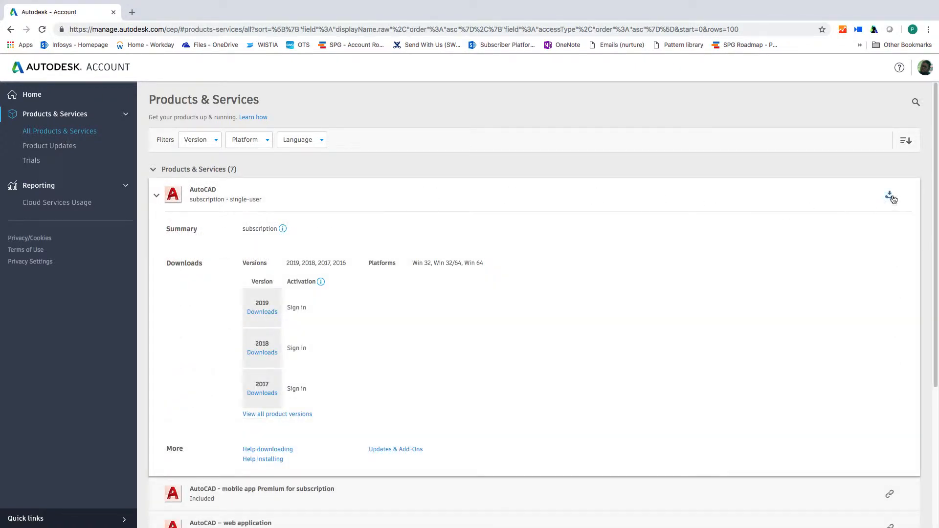
{"action": "left_click", "coordinate": [892, 197]}
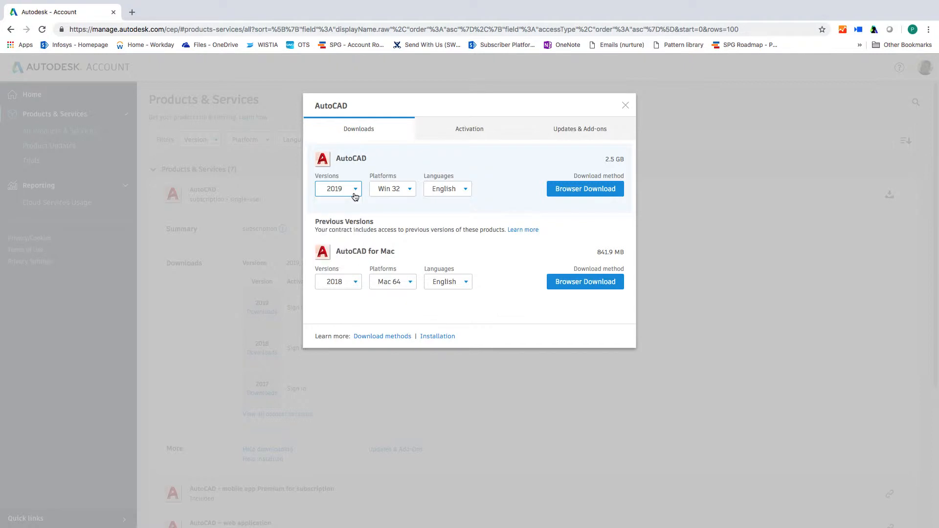
{"action": "left_click", "coordinate": [469, 129]}
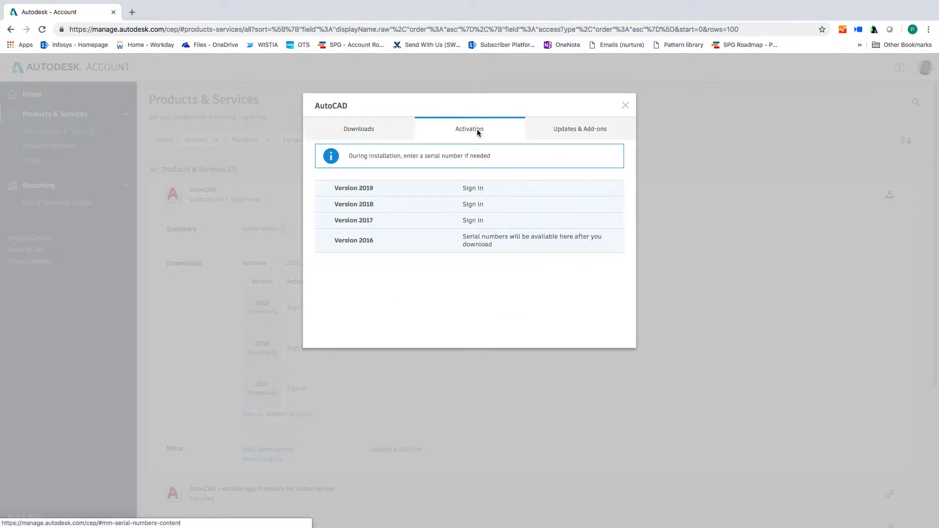
{"action": "mouse_move", "coordinate": [487, 133]}
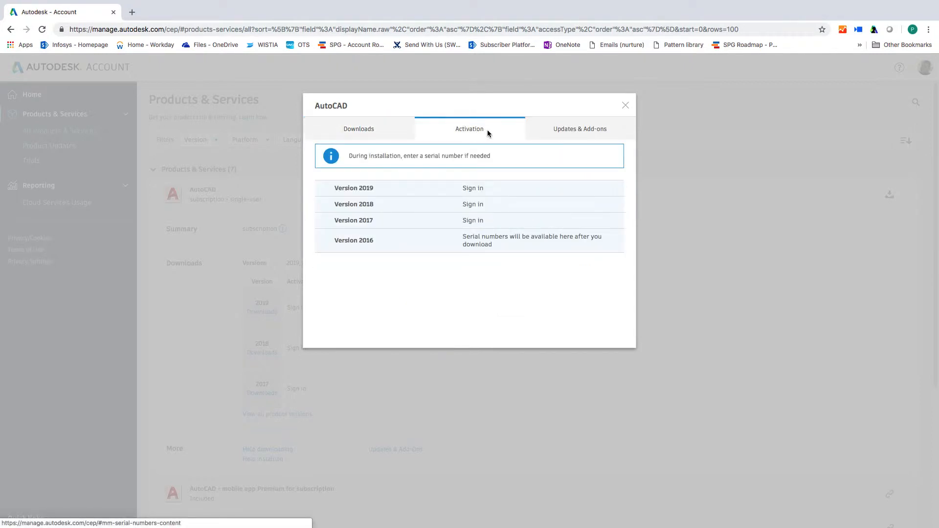
{"action": "mouse_move", "coordinate": [579, 132]}
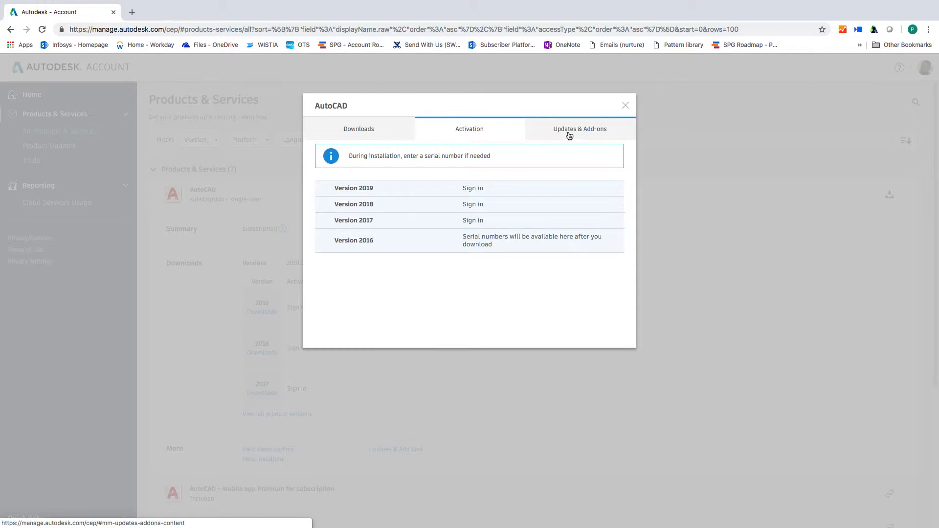
{"action": "left_click", "coordinate": [578, 128]}
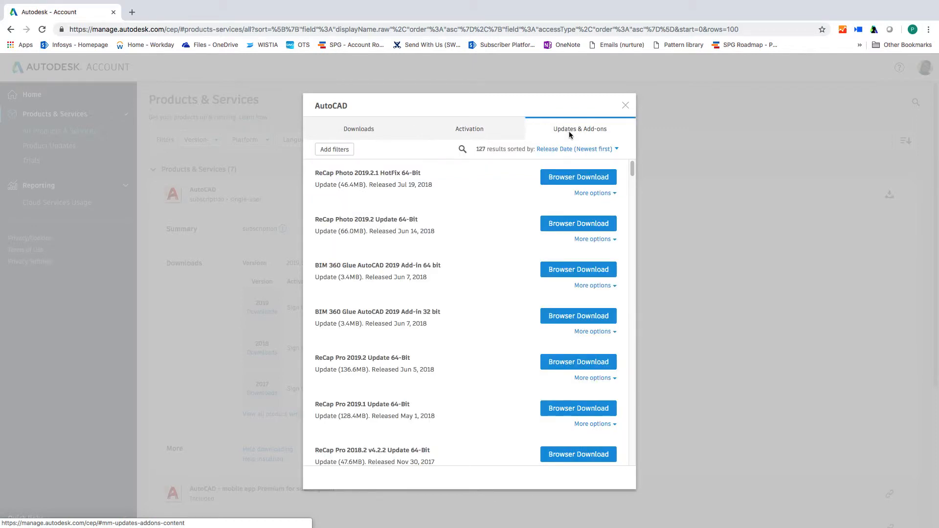
{"action": "left_click", "coordinate": [625, 106]}
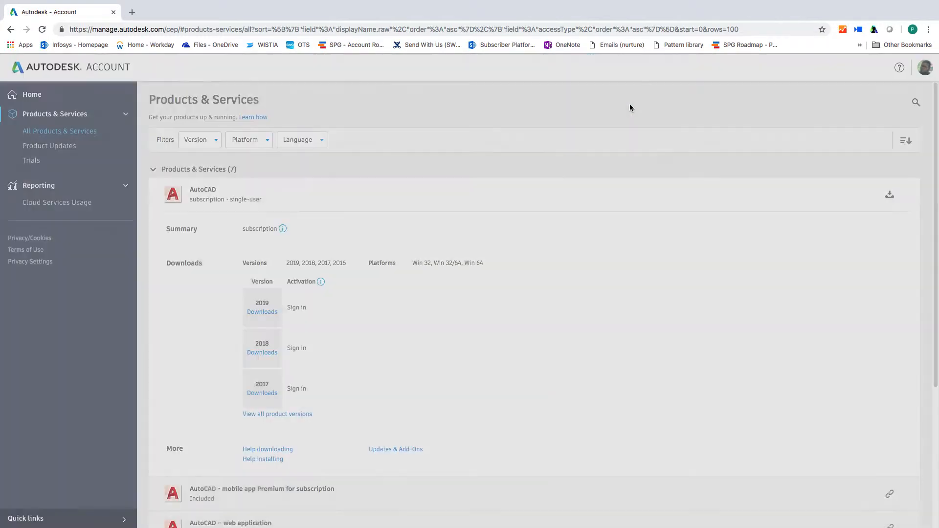
Mark both AutoCAD 2016.0.11 updates for download, then view Trials and Cloud Services Usage.
{"action": "left_click", "coordinate": [49, 146]}
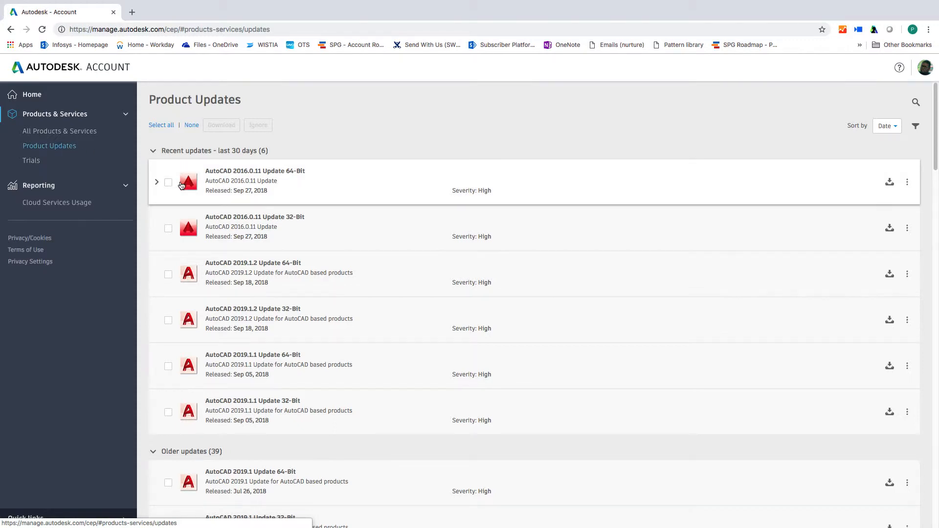
{"action": "left_click", "coordinate": [157, 181]}
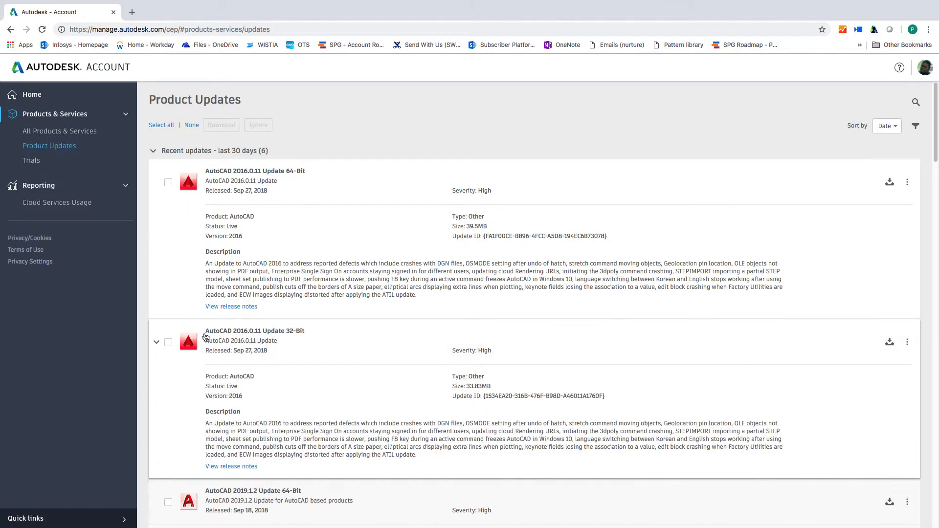
{"action": "left_click", "coordinate": [161, 125]}
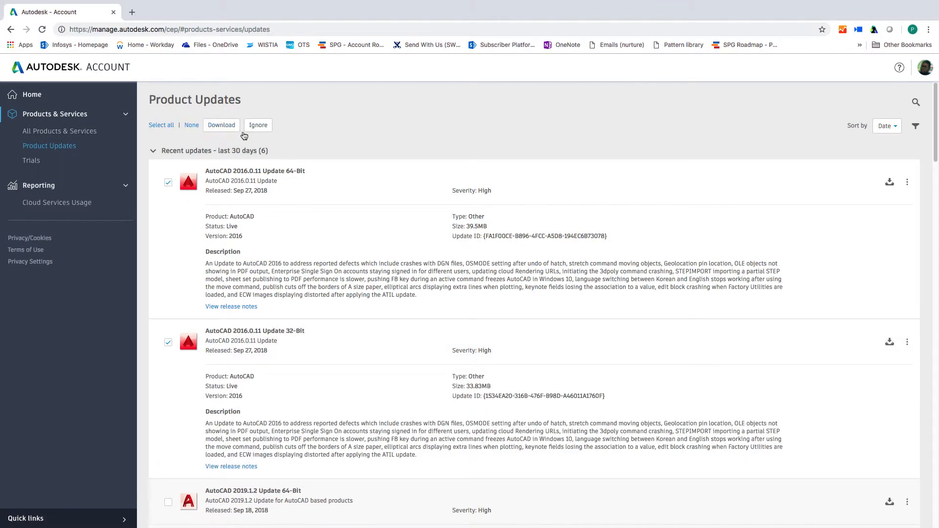
{"action": "left_click", "coordinate": [31, 159]}
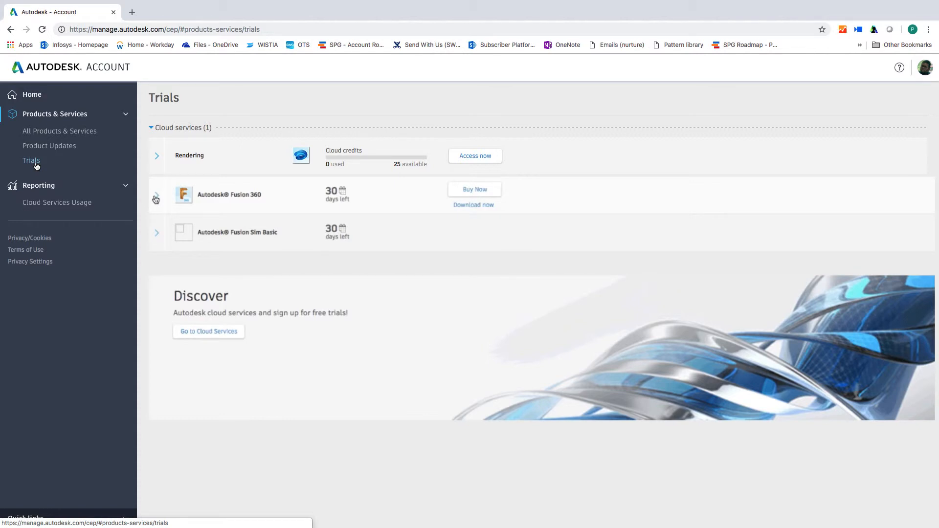
{"action": "left_click", "coordinate": [57, 202]}
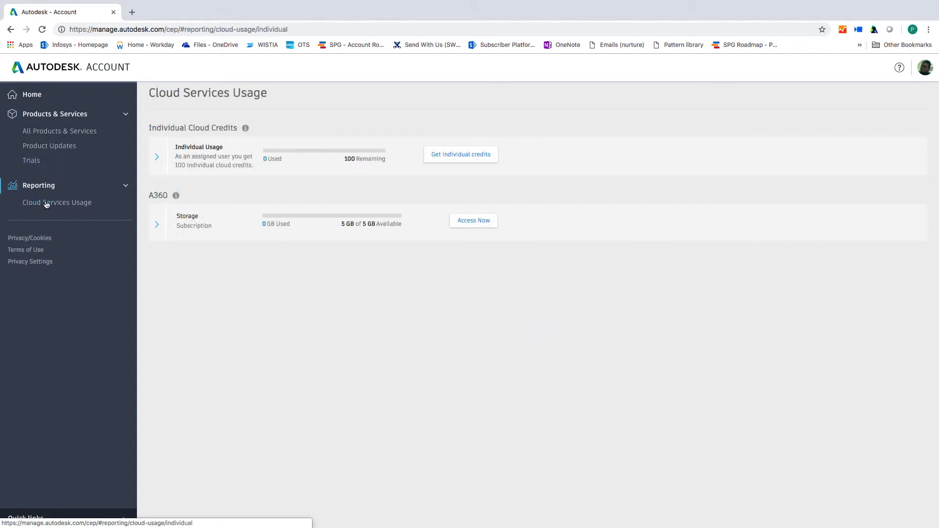